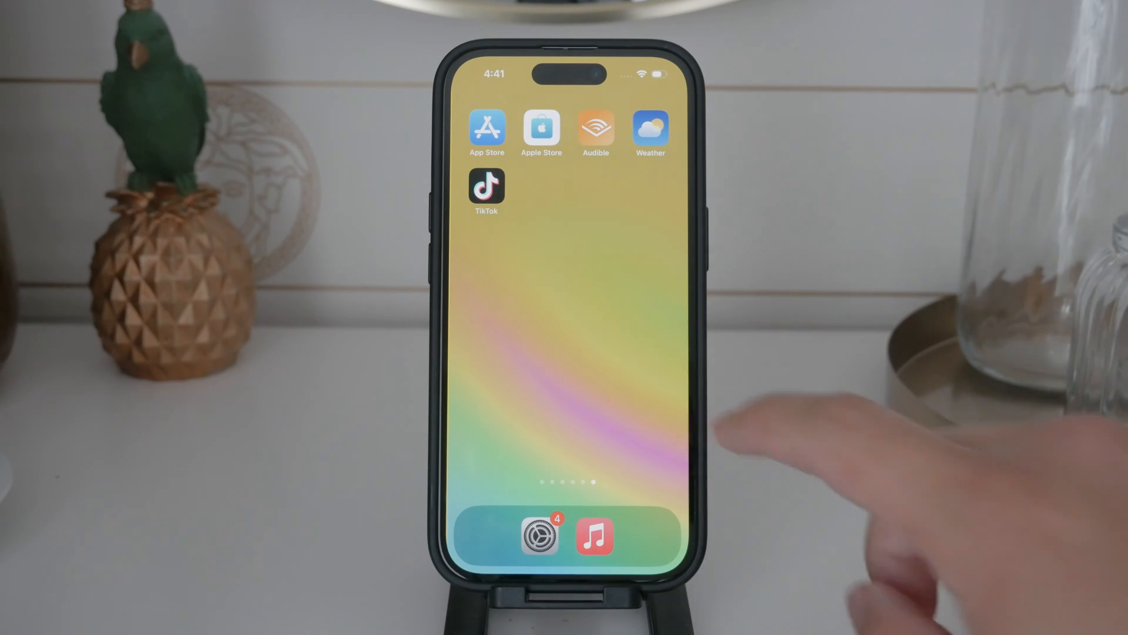
- Swipe across the Home Screen pages to reach the App Store and its Search page
{"action": "scroll", "scroll_direction": "left", "scroll_amount": 3}
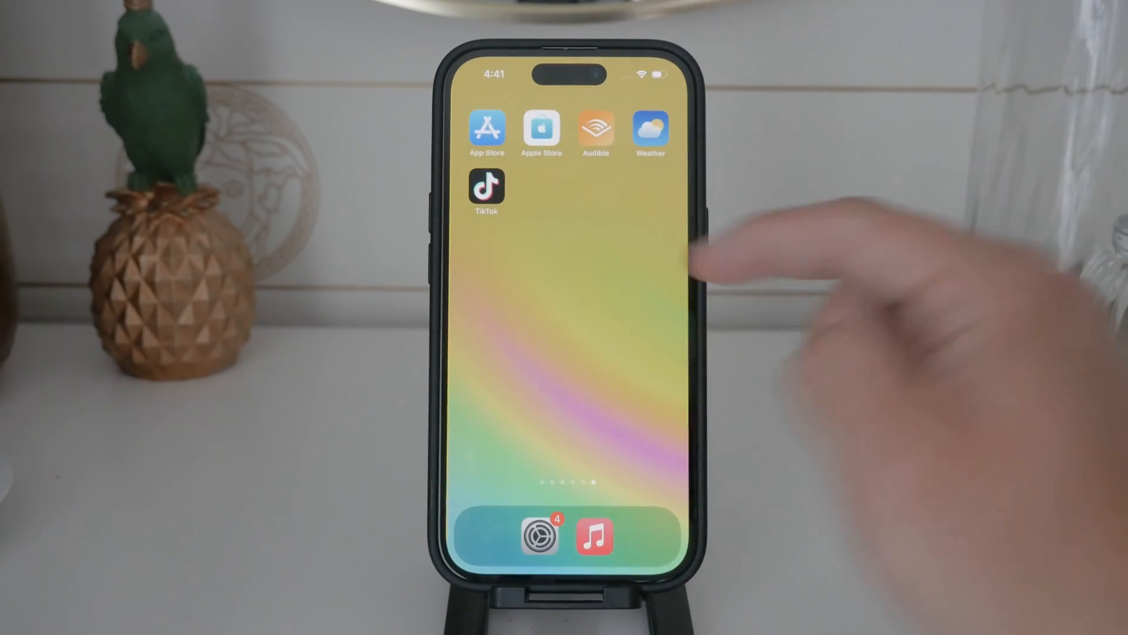
{"action": "scroll", "scroll_direction": "left", "scroll_amount": 3}
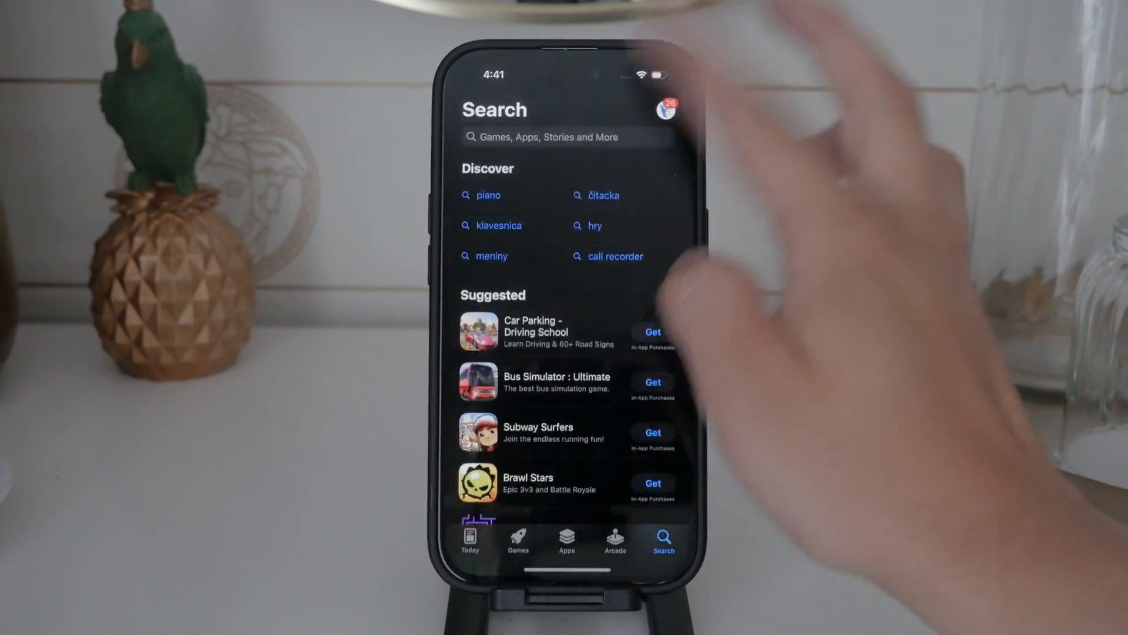
- Search the App Store for "qr code", then switch over to the Screen Time settings page
{"action": "type", "text": "qr code"}
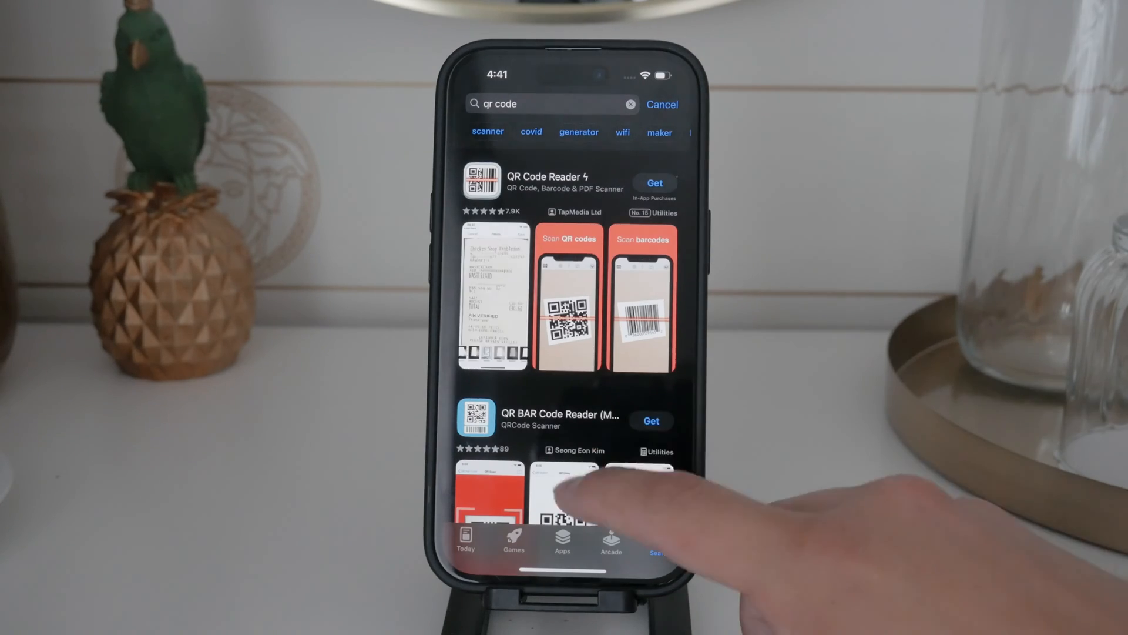
{"action": "left_click", "coordinate": [565, 492]}
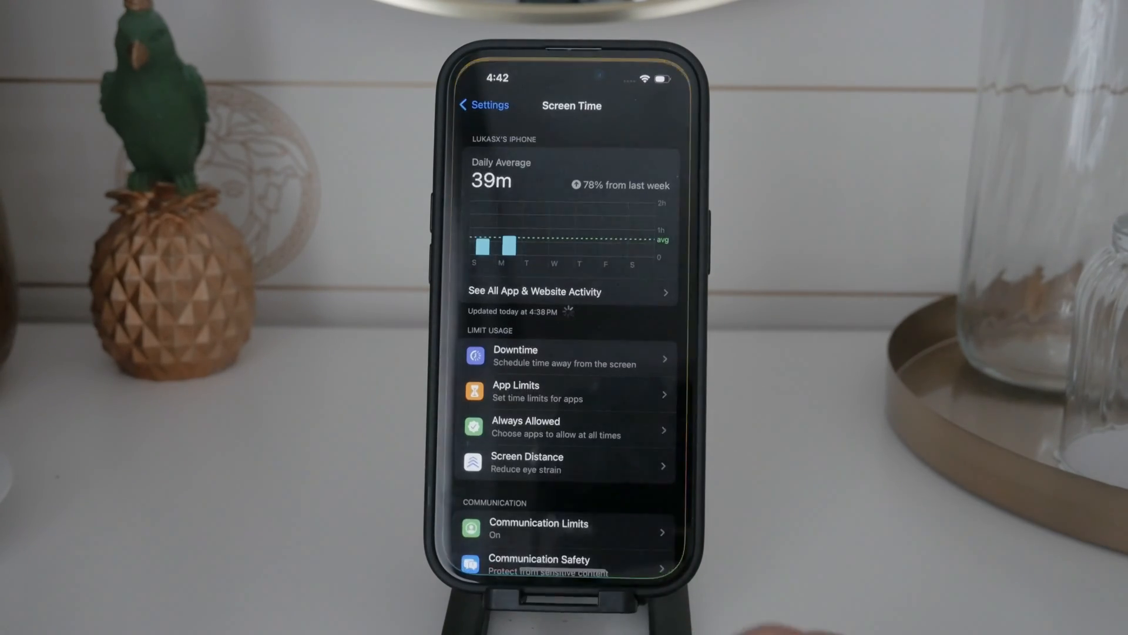
- Return to the main Settings list and scroll to the apps section containing Camera
{"action": "left_click", "coordinate": [484, 105]}
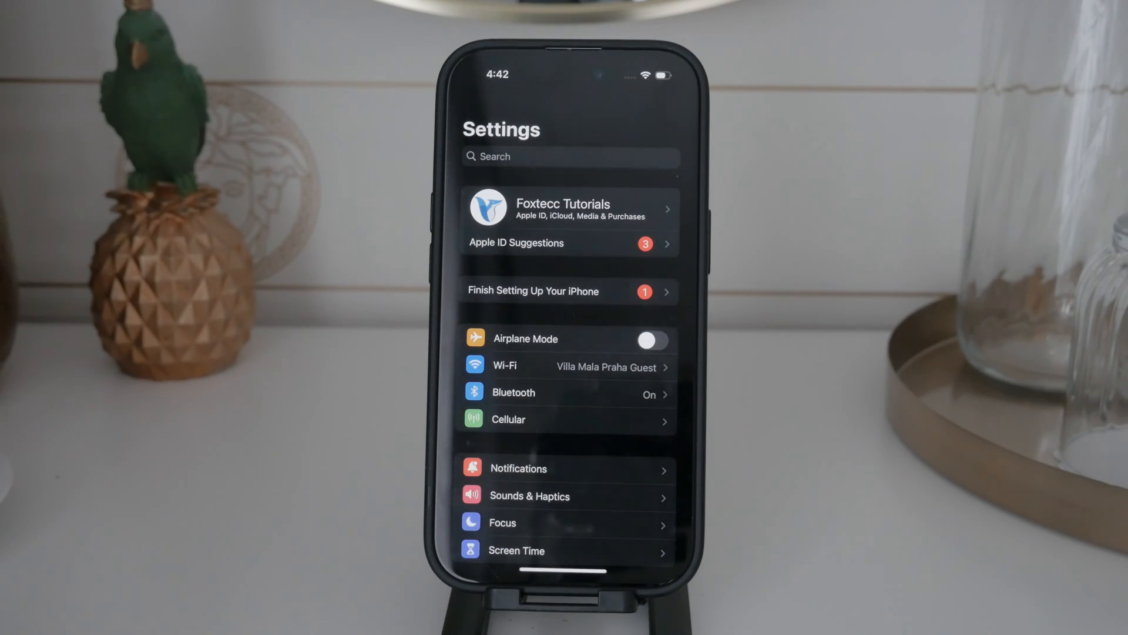
{"action": "scroll", "scroll_direction": "down", "scroll_amount": 3}
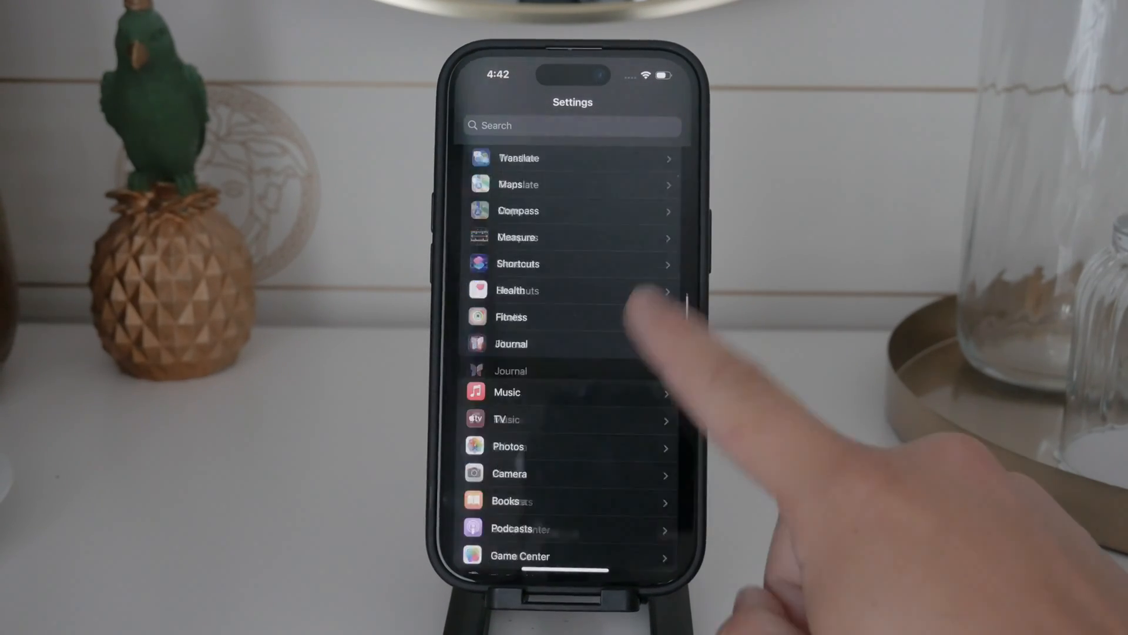
- Review the Camera settings with Scan QR Codes switched on, scrolling through its options
{"action": "left_click", "coordinate": [509, 473]}
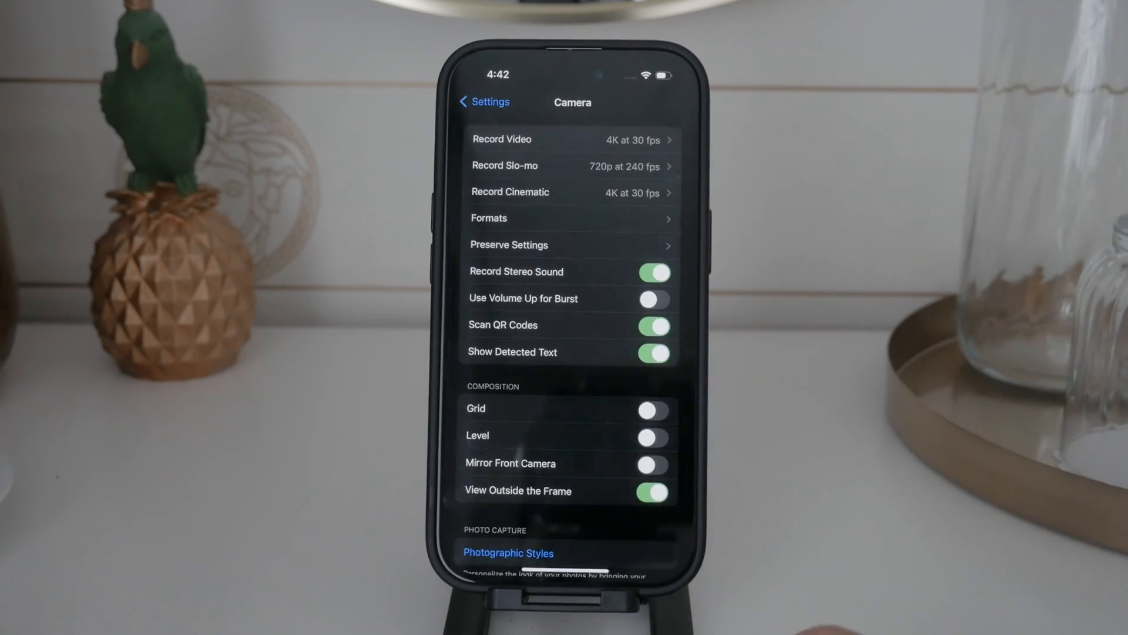
{"action": "scroll", "scroll_direction": "down", "scroll_amount": 3}
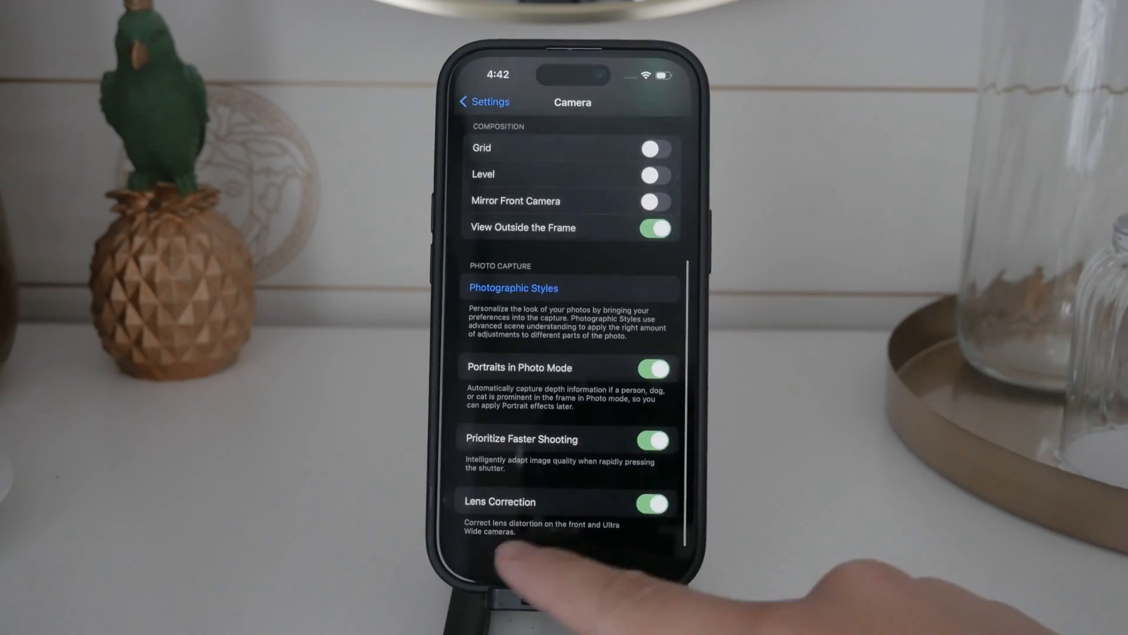
{"action": "scroll", "scroll_direction": "down", "scroll_amount": 3}
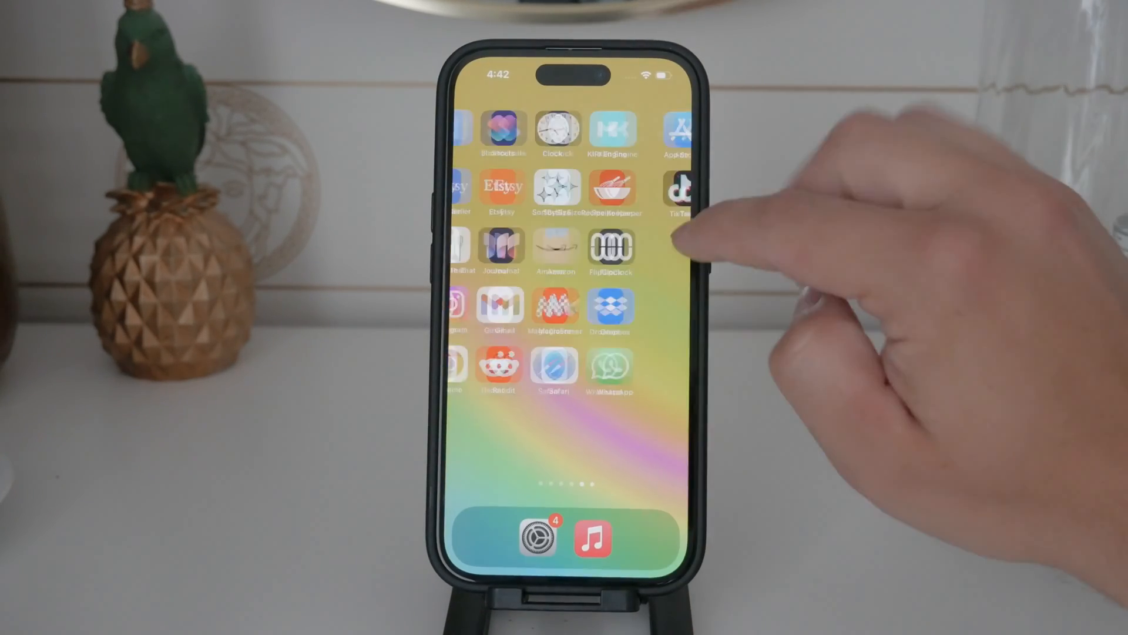
{"action": "scroll", "scroll_direction": "left", "scroll_amount": 3}
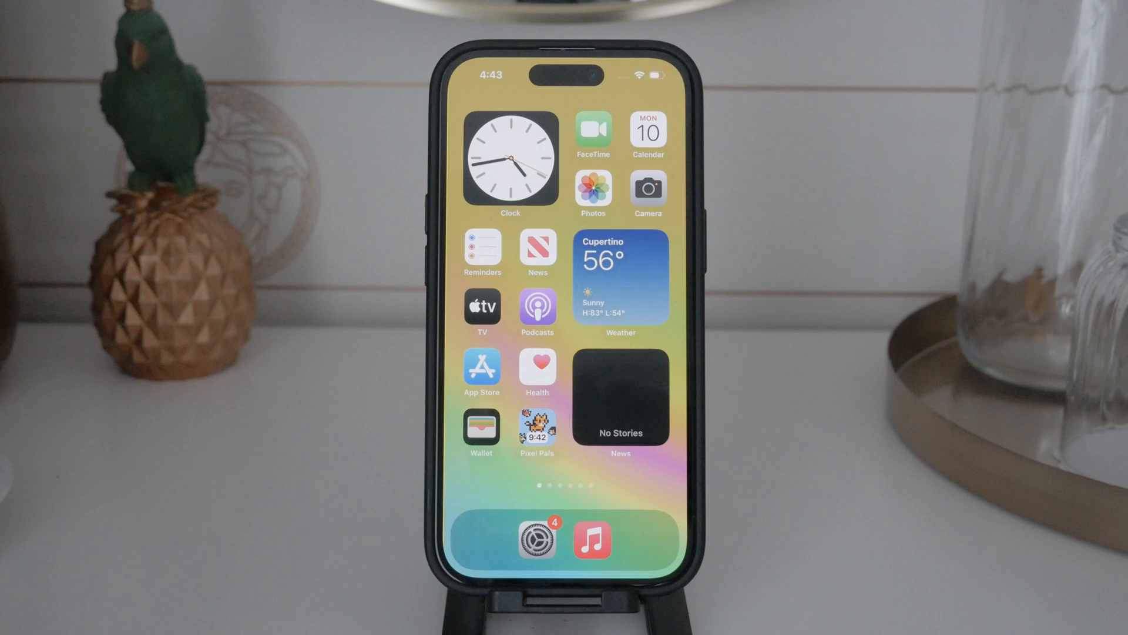
{"action": "scroll", "scroll_direction": "left", "scroll_amount": 3}
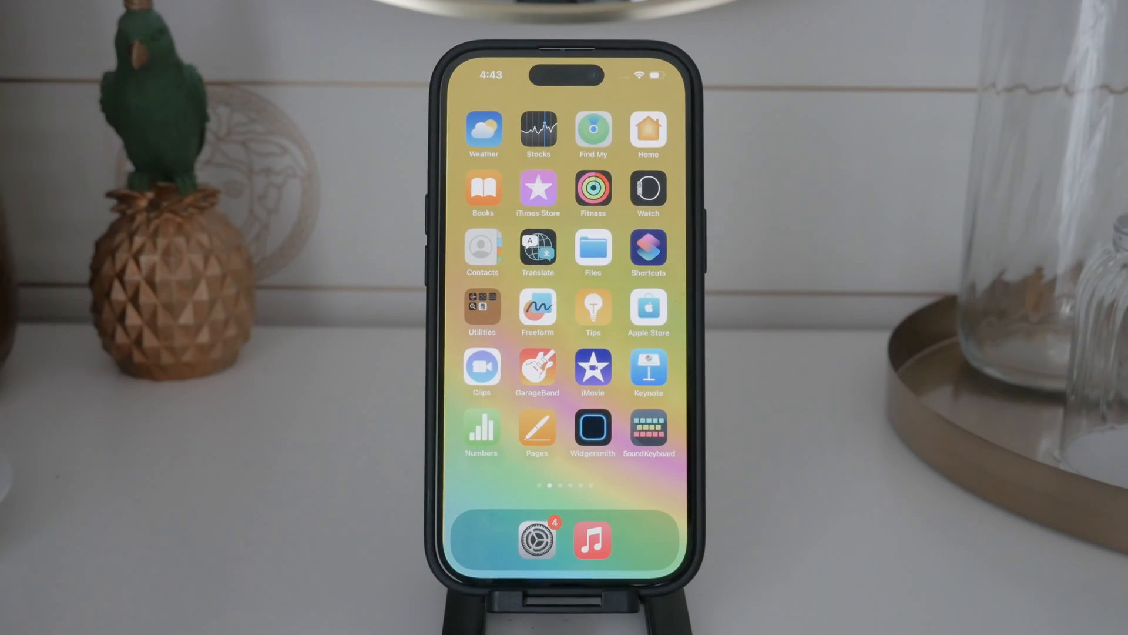